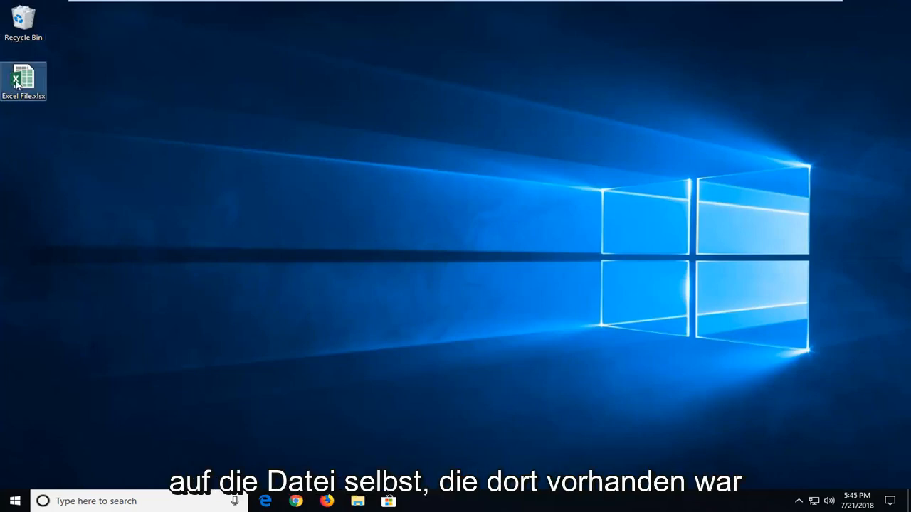
- Open the Properties window for the desktop file Excel File.xlsx
right_click(23, 82)
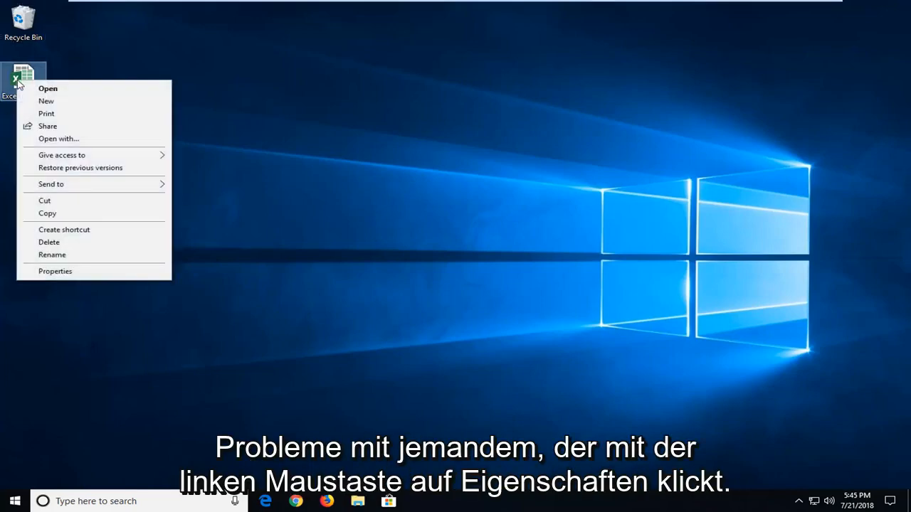
left_click(55, 271)
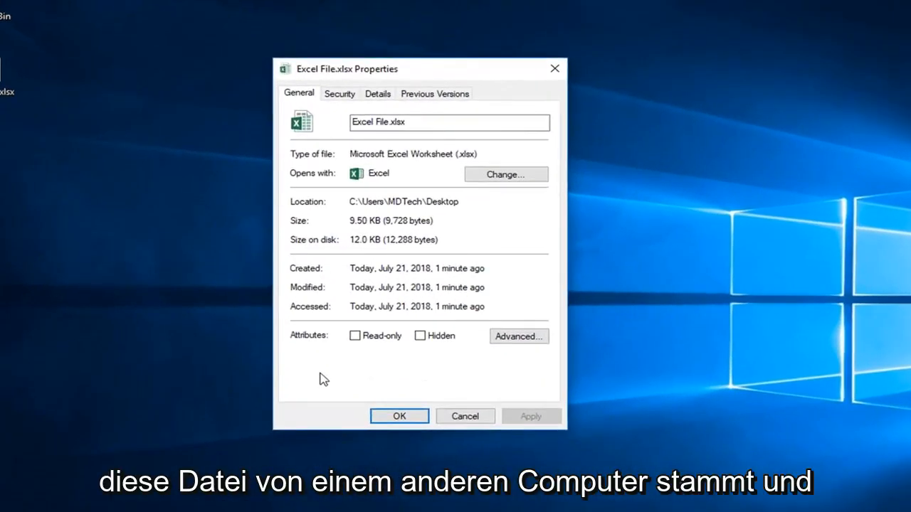
mouse_move(338, 386)
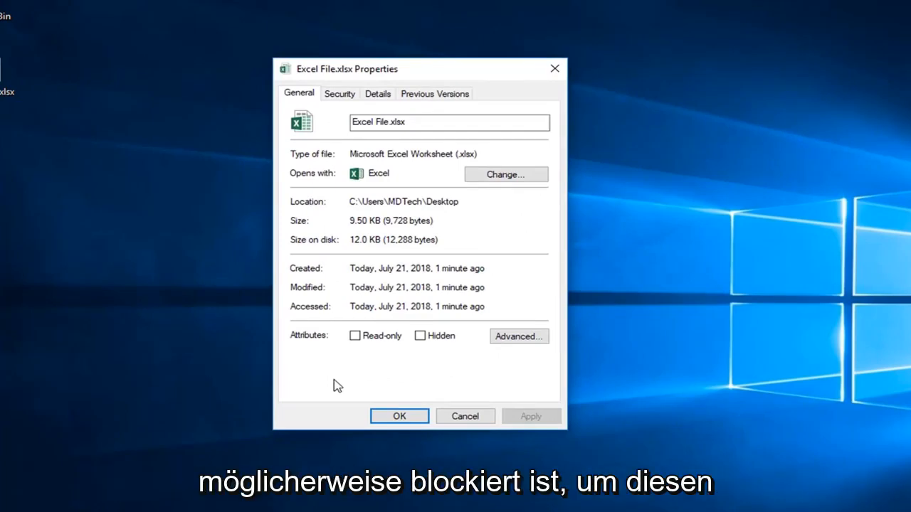
mouse_move(520, 370)
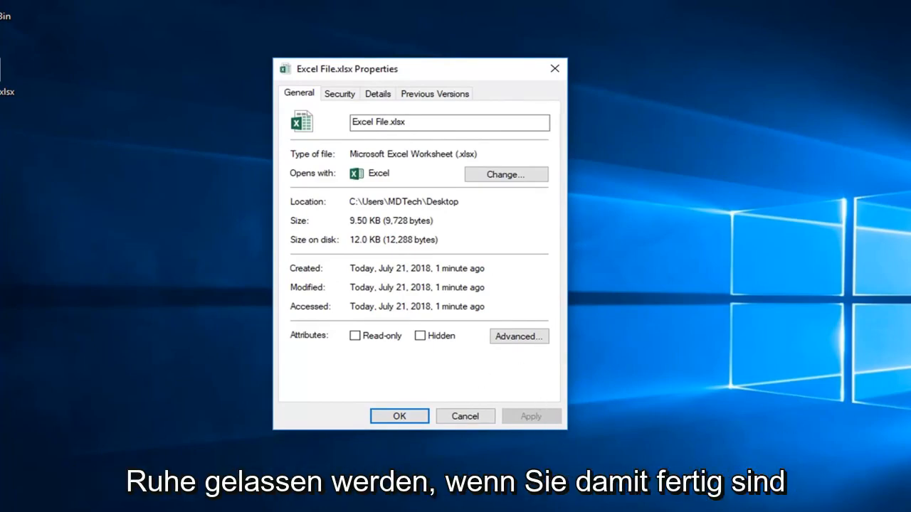
mouse_move(330, 359)
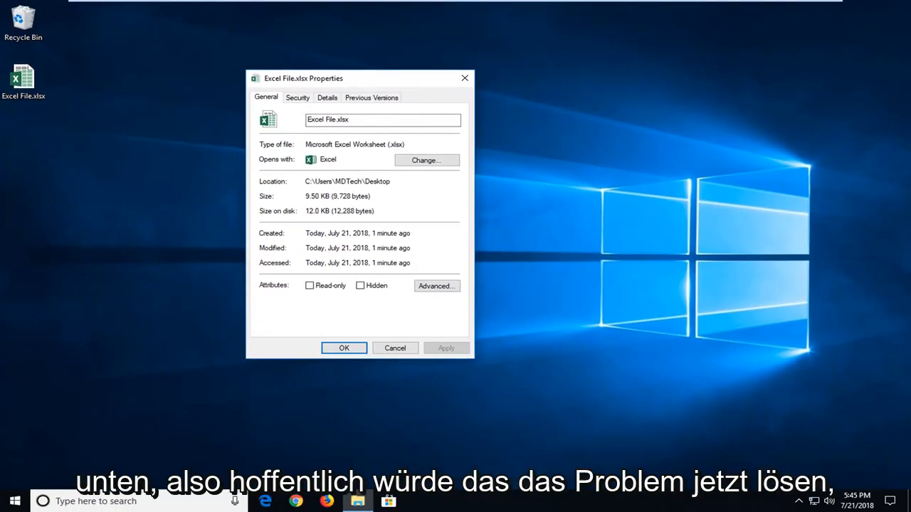
left_click(344, 348)
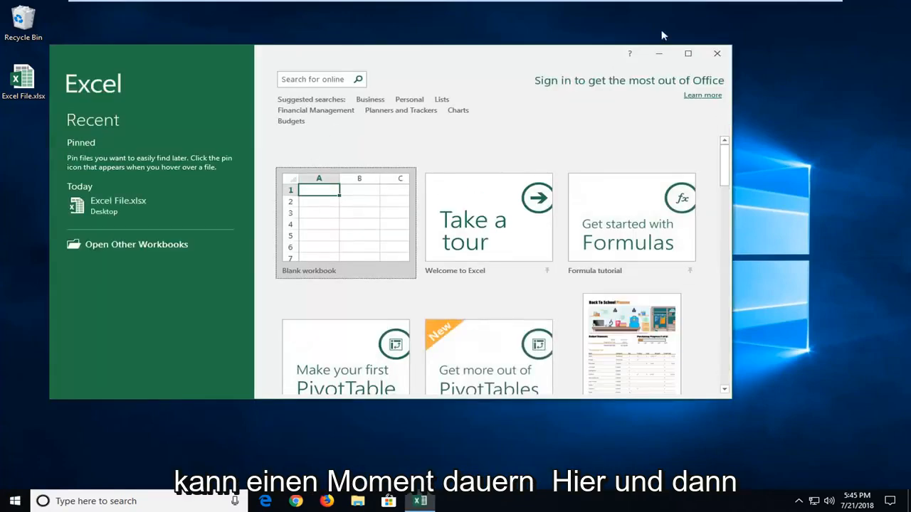
- Create a new blank workbook, Book1, from Excel's start screen
left_click(346, 223)
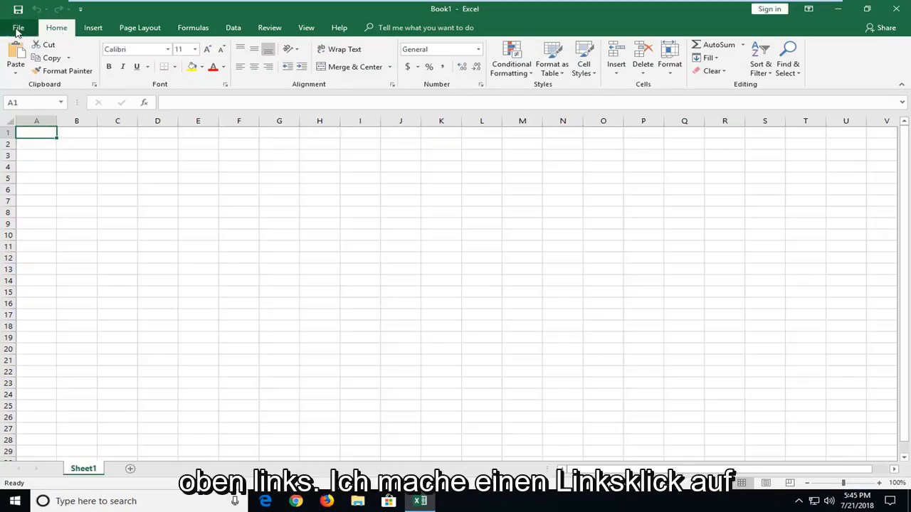
- Go to the Trust Center page of Excel Options
left_click(18, 27)
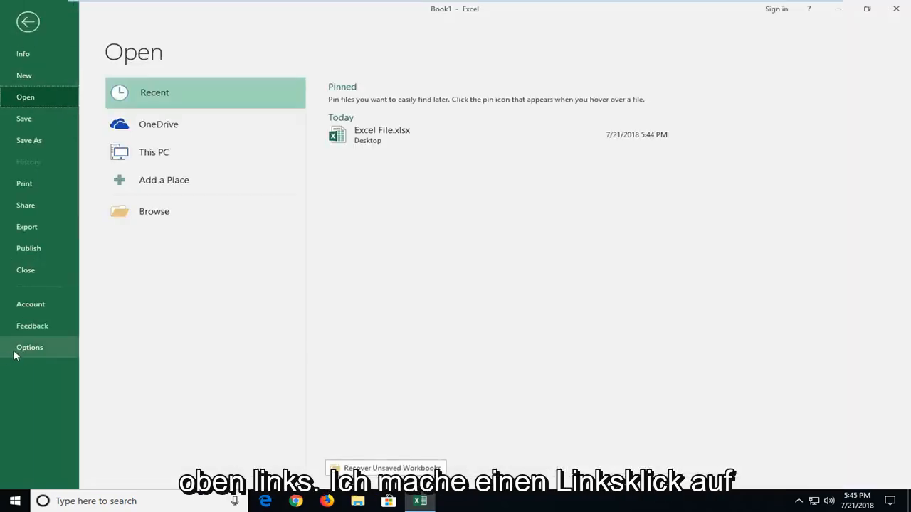
left_click(29, 348)
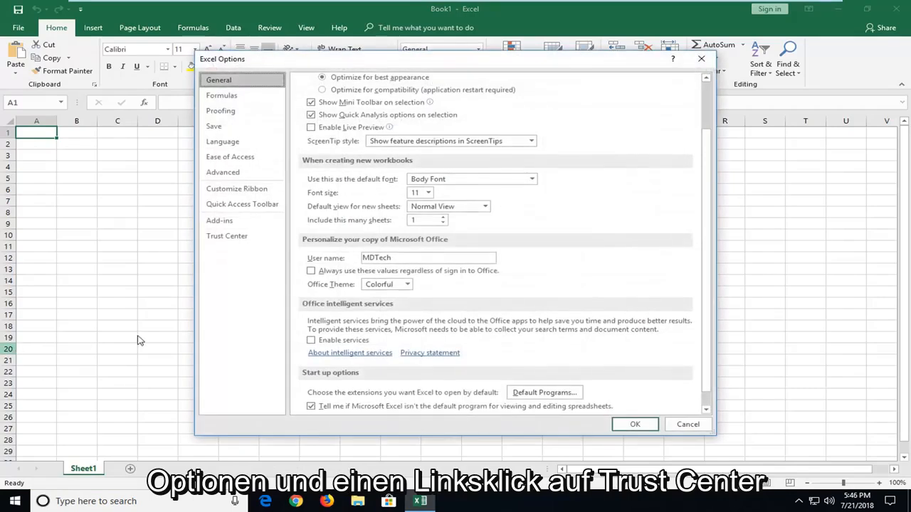
left_click(226, 236)
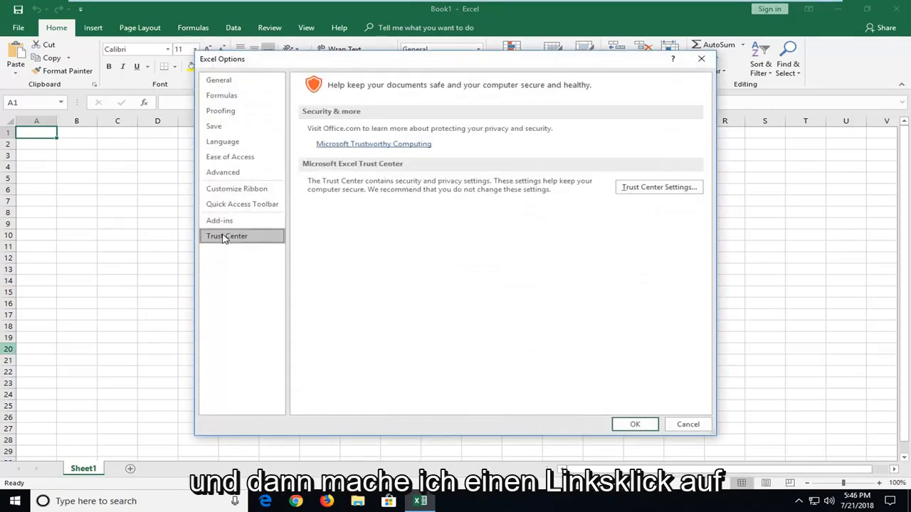
mouse_move(655, 187)
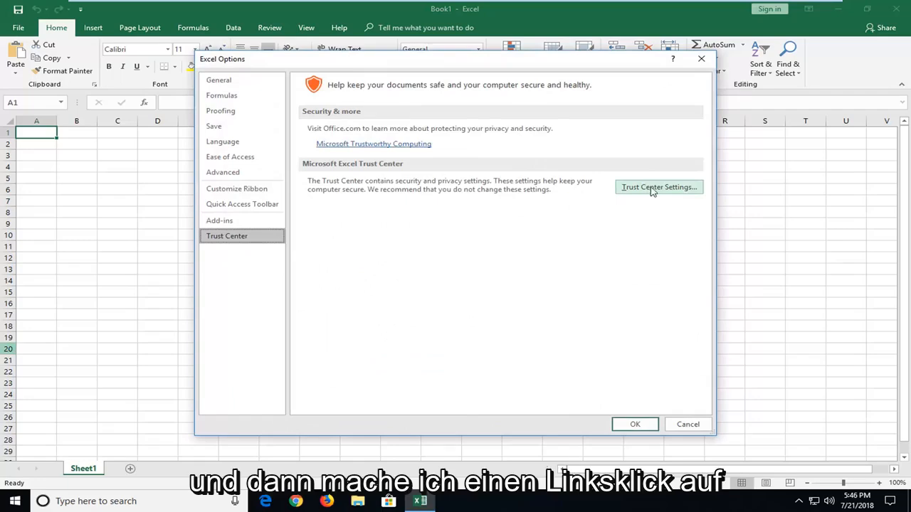
- Open Trust Center Settings on the Protected View page with all three options unchecked
left_click(657, 186)
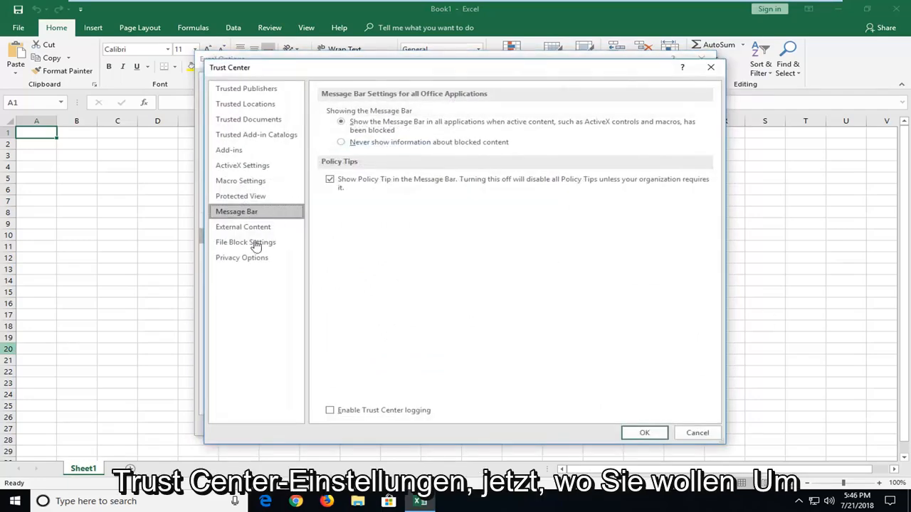
mouse_move(240, 196)
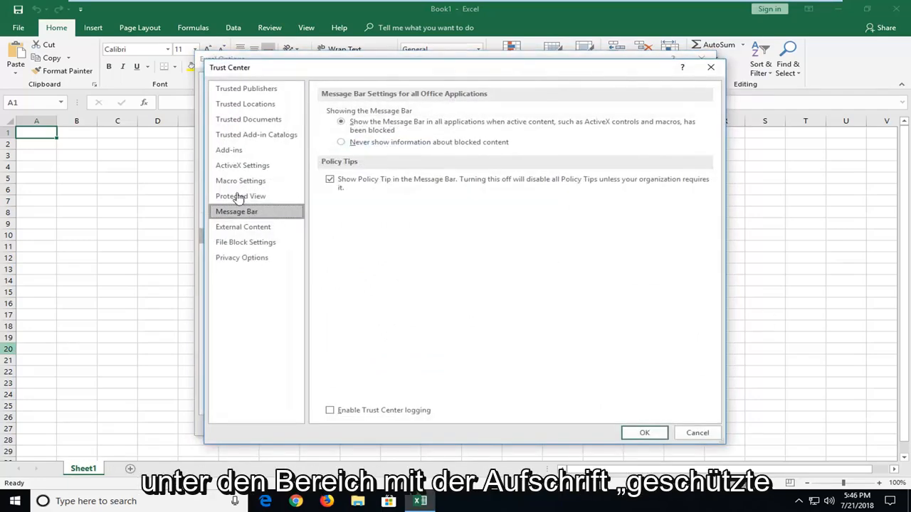
left_click(241, 195)
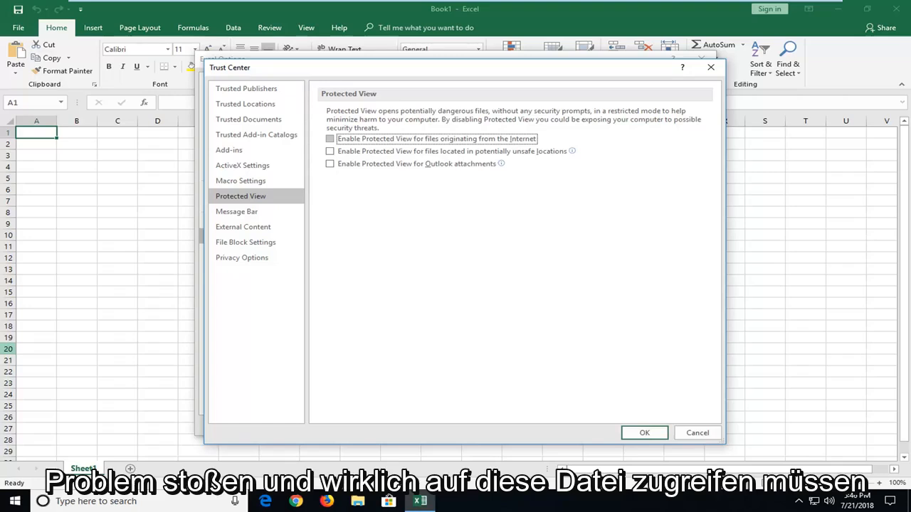
mouse_move(685, 453)
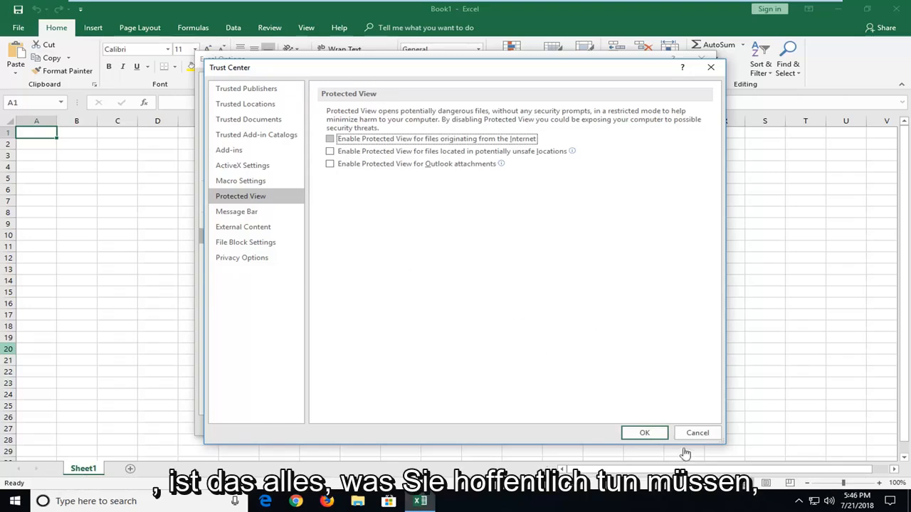